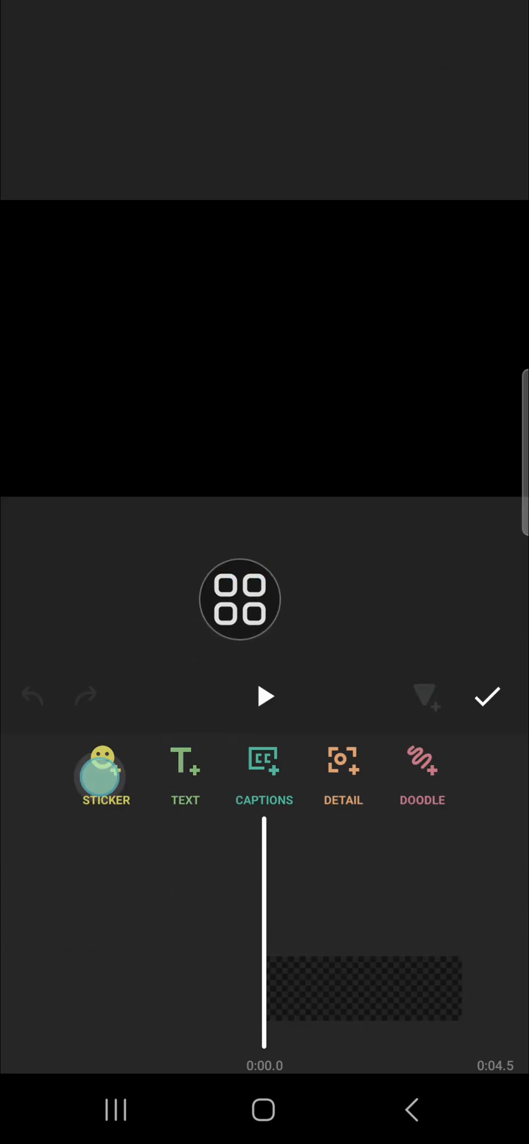
Add the sunglasses cool-face emoji from the Smileys sticker set onto the canvas.
left_click(105, 774)
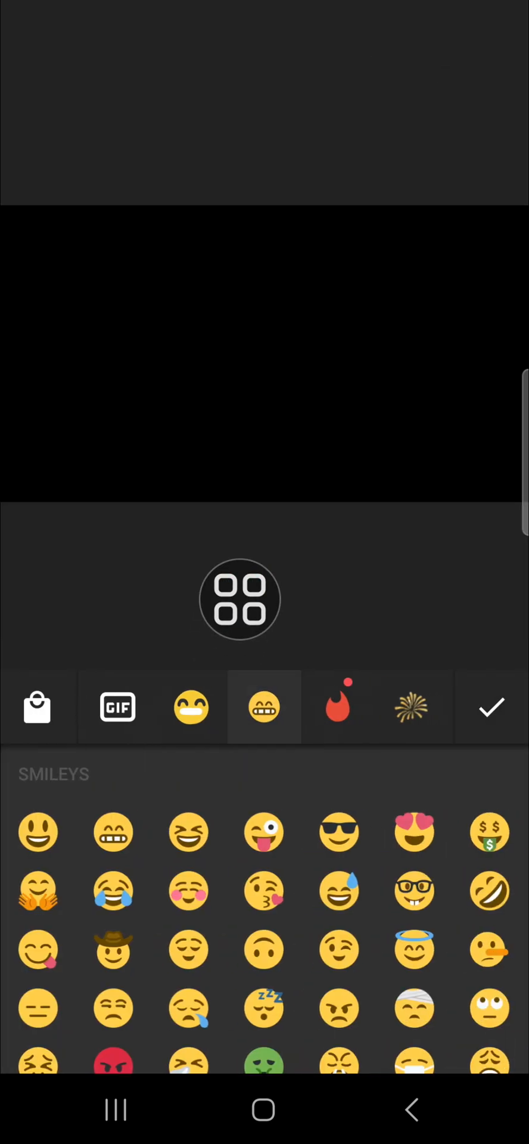
left_click(338, 831)
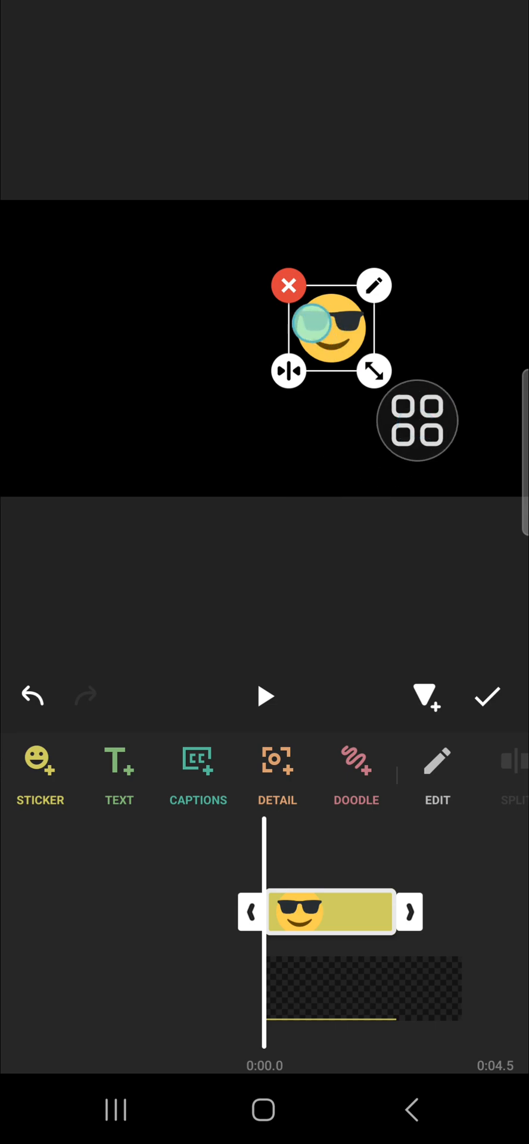
Drag the sticker to the top-left corner as its first keyframed position.
left_click_drag(329, 330, 73, 264)
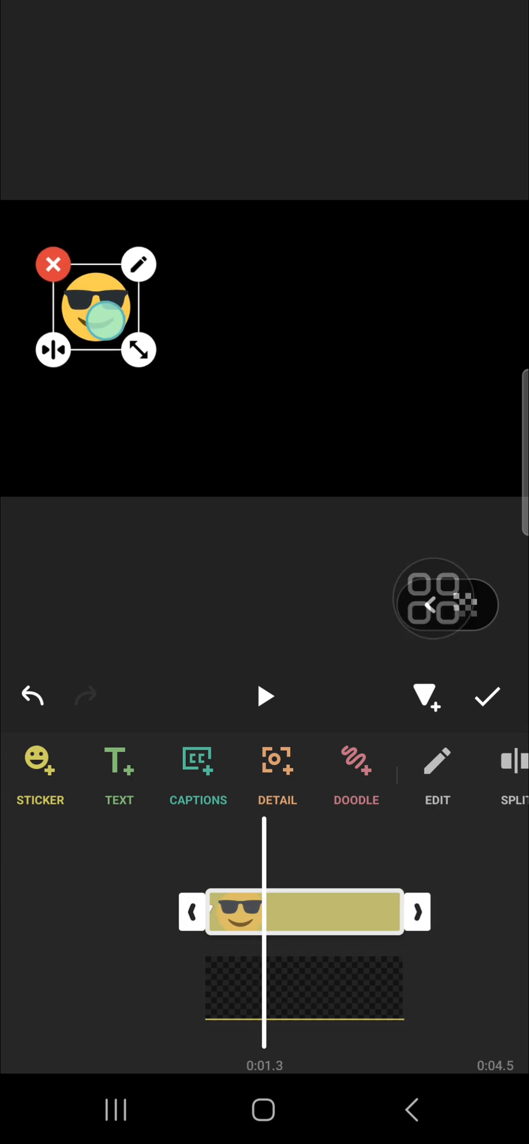
Keyframe the sticker at the bottom edge around 2.6 s and the lower right near 4.4 s.
left_click_drag(95, 306, 176, 456)
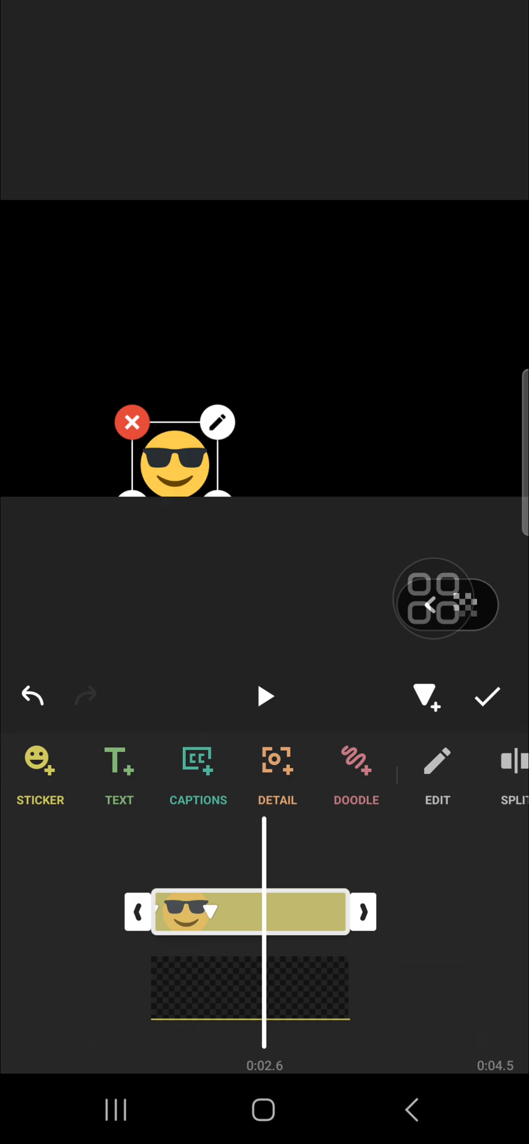
left_click_drag(175, 464, 288, 255)
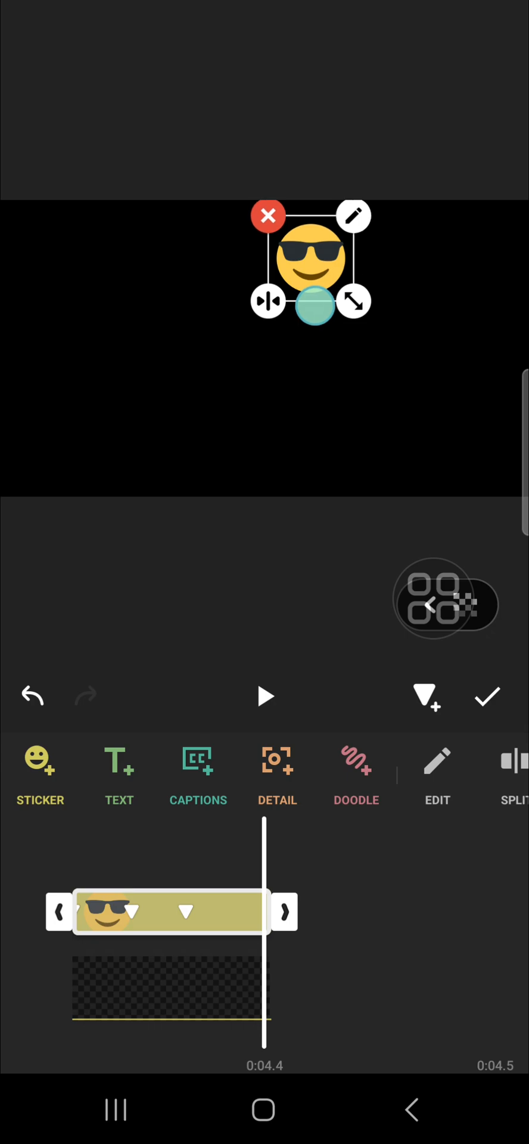
left_click_drag(312, 262, 401, 453)
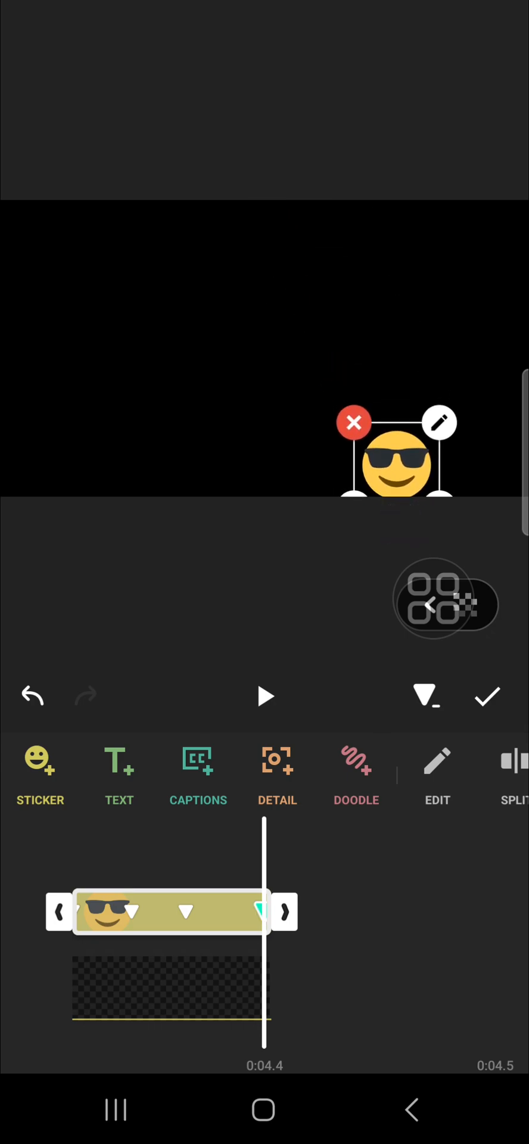
Confirm the sticker animation and play back the bouncing motion.
left_click(488, 696)
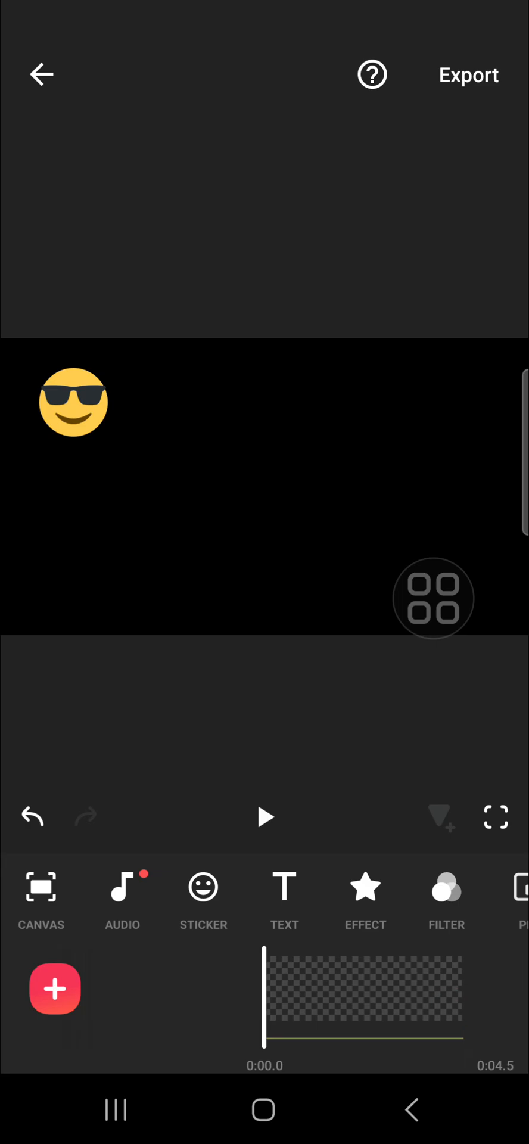
left_click(265, 817)
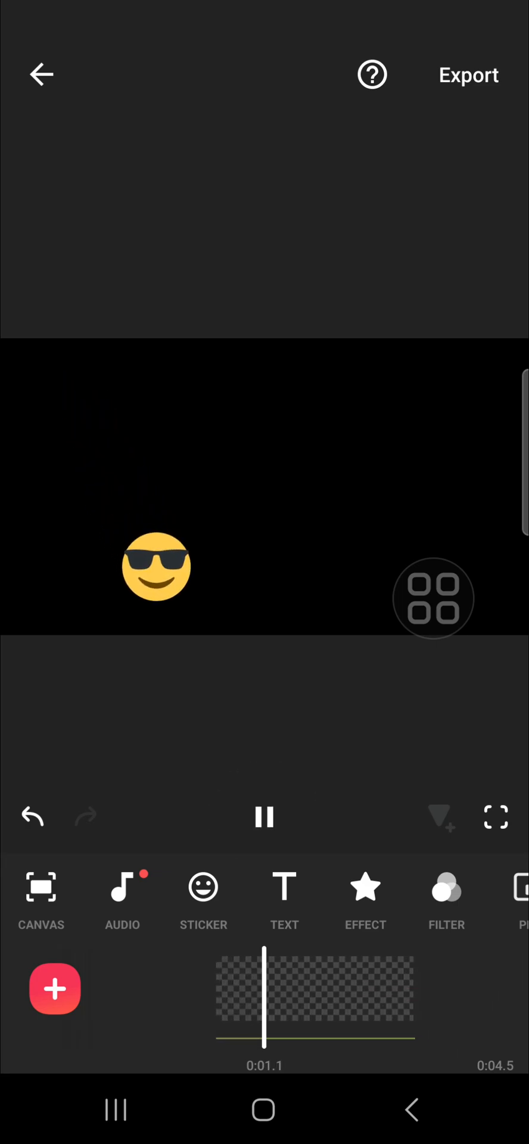